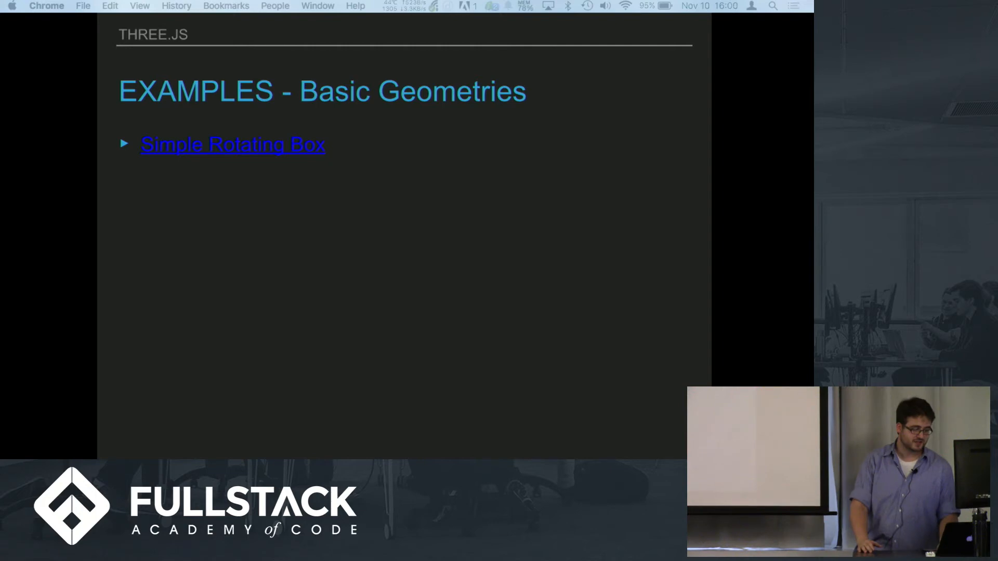
- Follow the 'Simple Rotating Box' link on the slide to its CodePen red-cube demo
{"action": "left_click", "coordinate": [232, 145]}
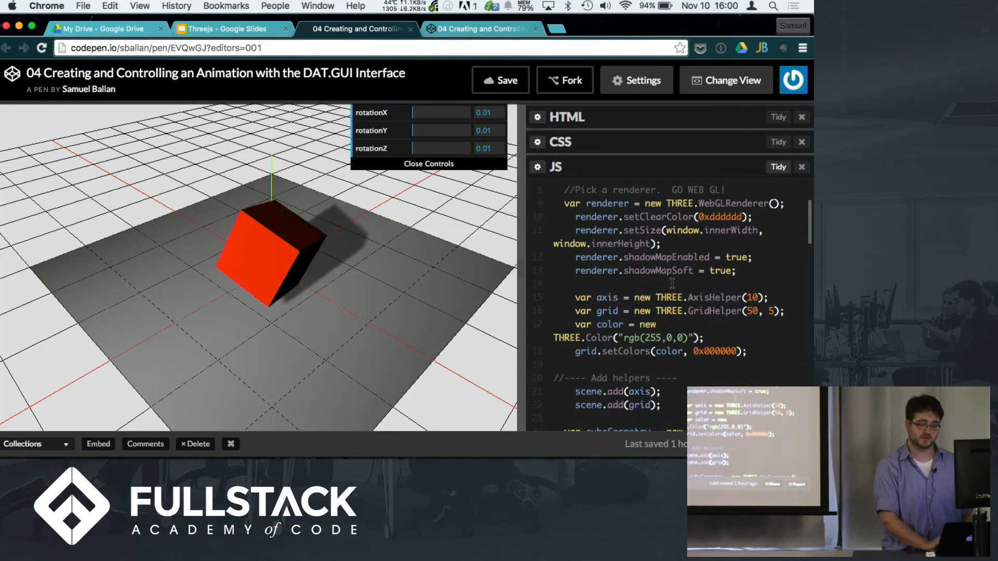
{"action": "scroll", "scroll_direction": "down", "scroll_amount": 3}
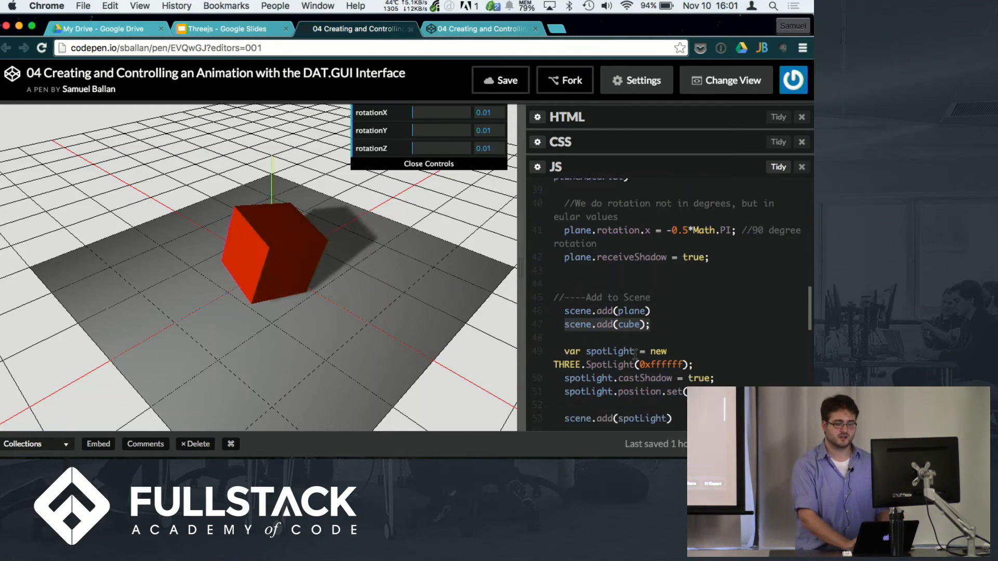
{"action": "scroll", "scroll_direction": "down", "scroll_amount": 3}
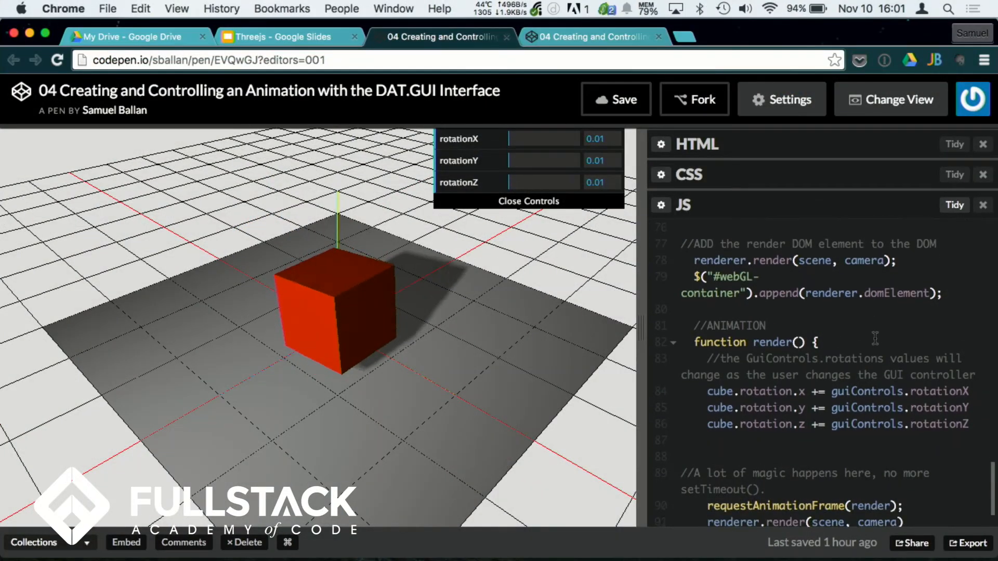
{"action": "scroll", "scroll_direction": "down", "scroll_amount": 3}
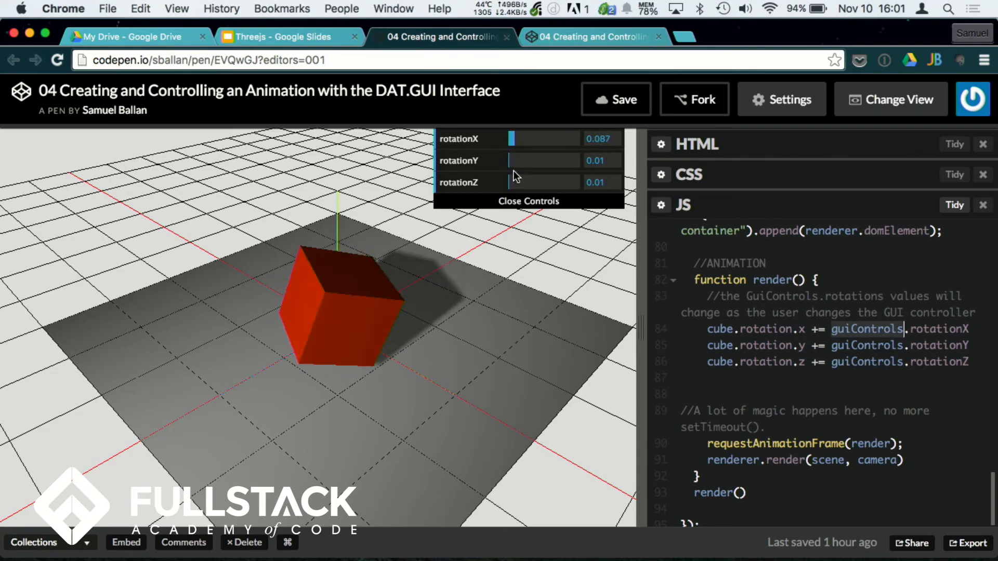
- Drag the rotationY and rotationZ sliders to speed up the spin, then reset them
{"action": "left_click_drag", "start_coordinate": [509, 161], "coordinate": [522, 161]}
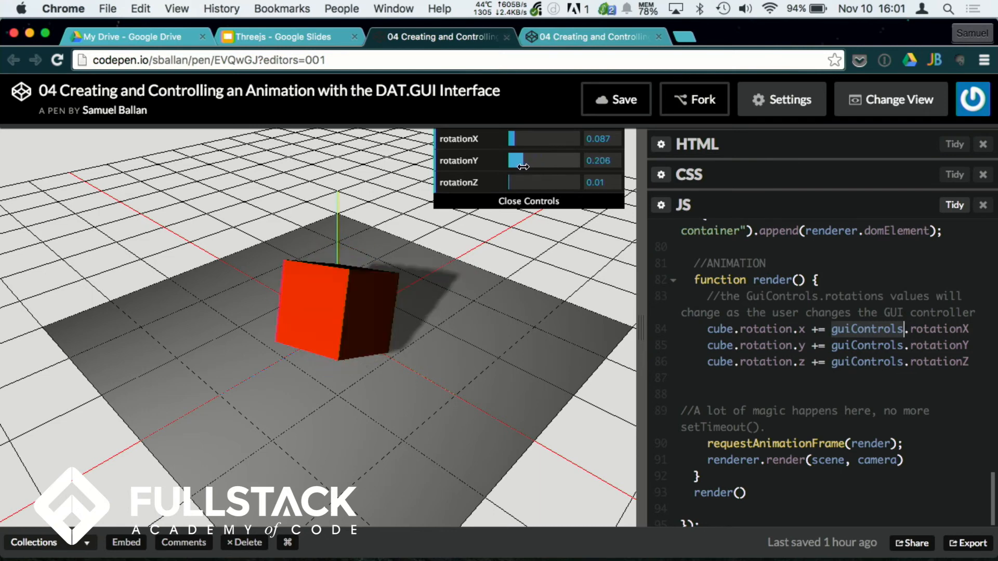
{"action": "left_click_drag", "start_coordinate": [515, 182], "coordinate": [531, 182]}
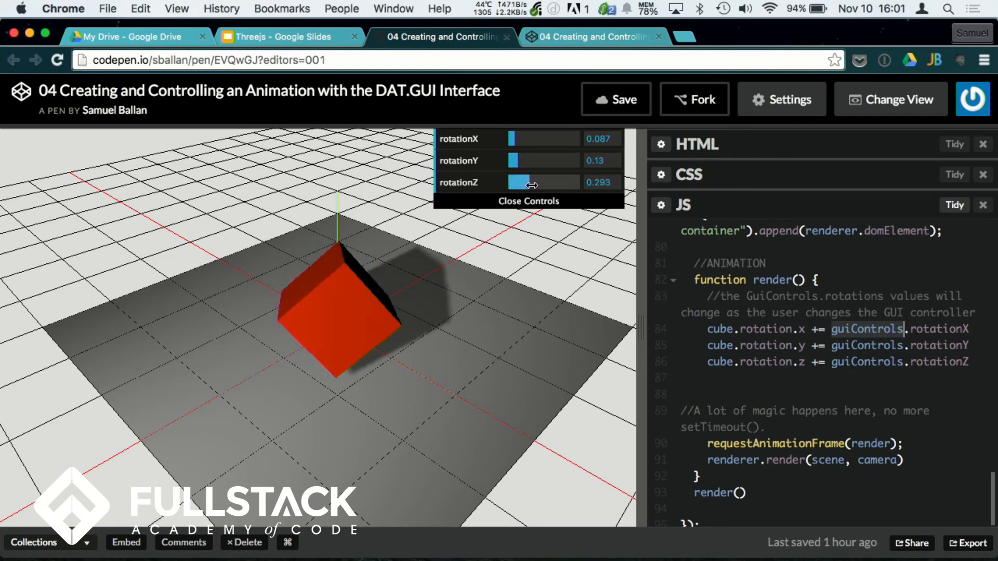
{"action": "left_click_drag", "start_coordinate": [528, 183], "coordinate": [509, 183]}
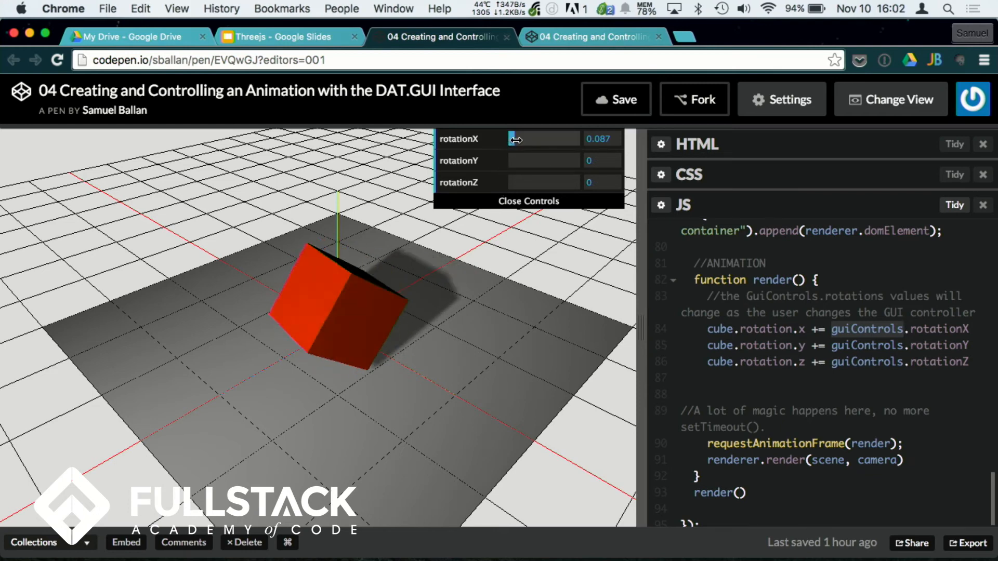
{"action": "left_click", "coordinate": [283, 37]}
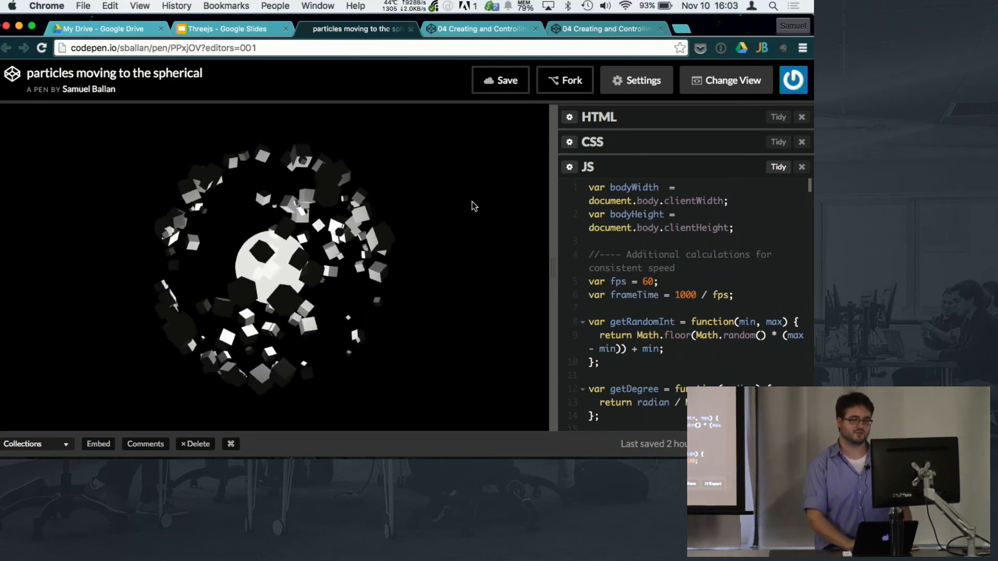
- Scroll the particles pen's JavaScript past the debounce helper to the scene, raycaster and lighting variables
{"action": "scroll", "scroll_direction": "down", "scroll_amount": 3}
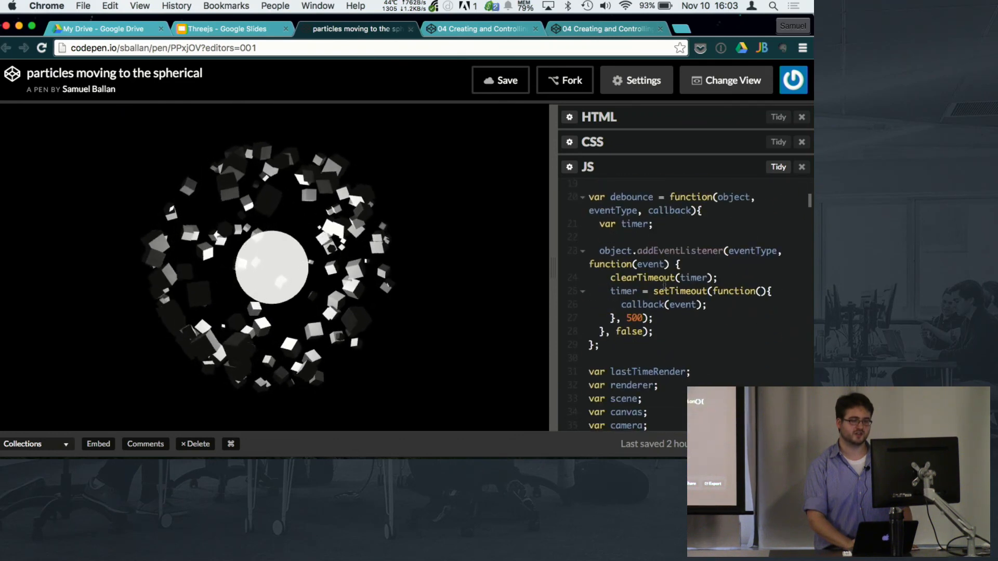
{"action": "scroll", "scroll_direction": "down", "scroll_amount": 3}
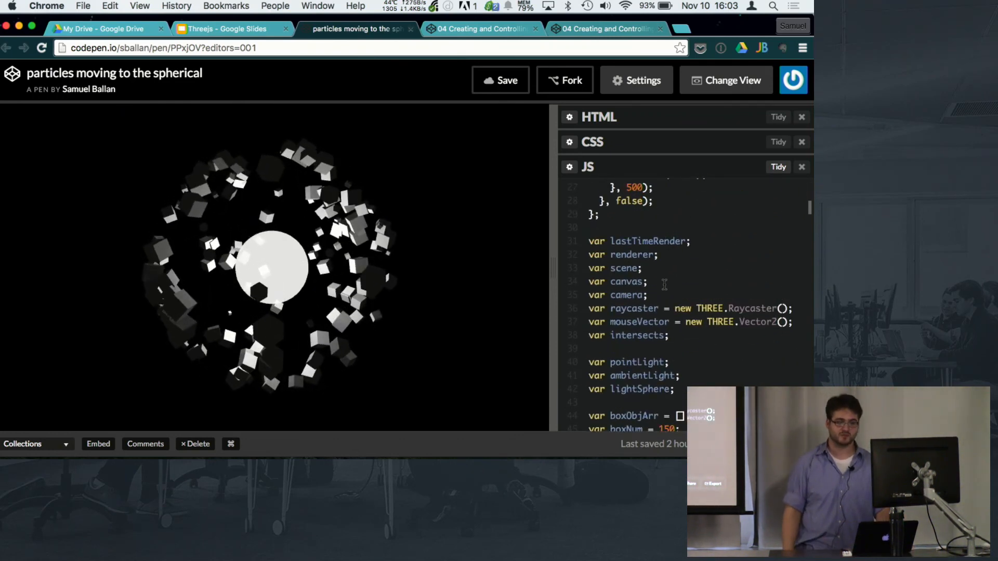